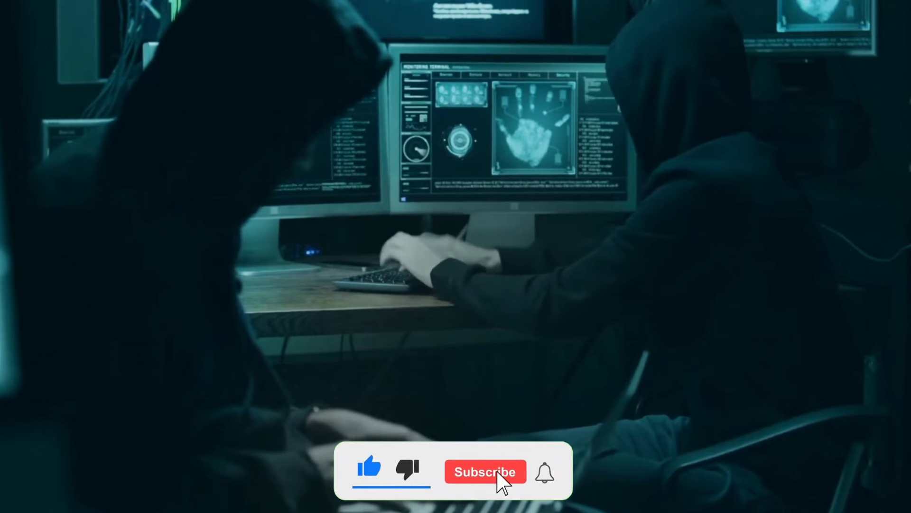
{"action": "left_click", "coordinate": [485, 471]}
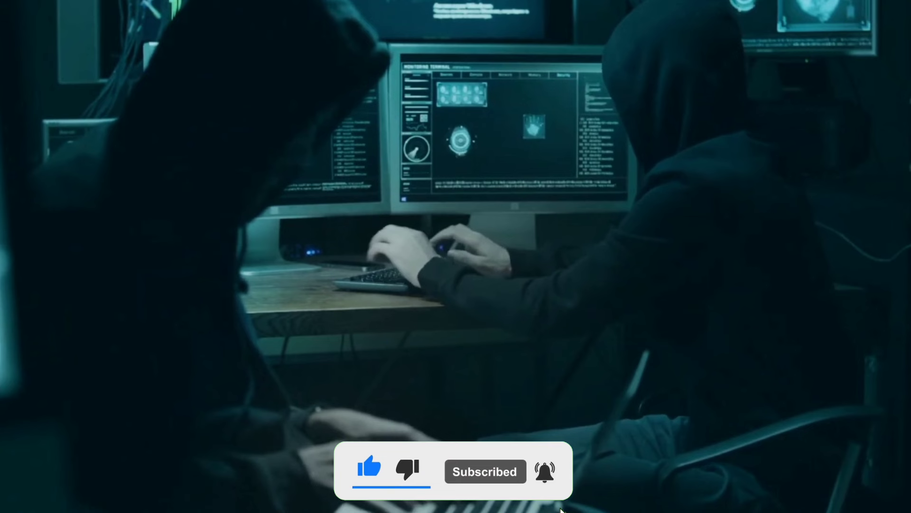